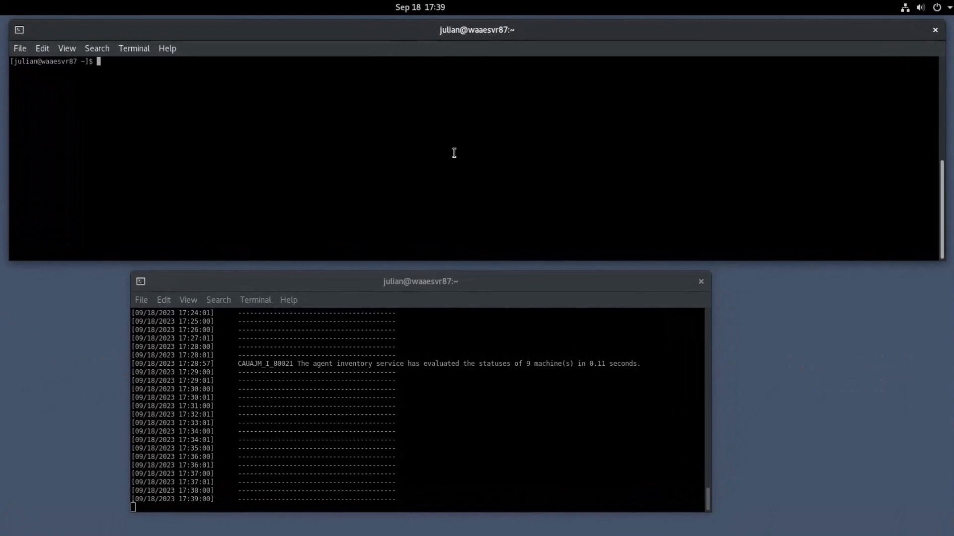
Step: Run autorep -V on TEST.TRNG.REN_RES01.RS, showing 100 defined and 40 available units
{"action": "type", "text": "autorep -V TEST.TRNG.REN_RES01.RS"}
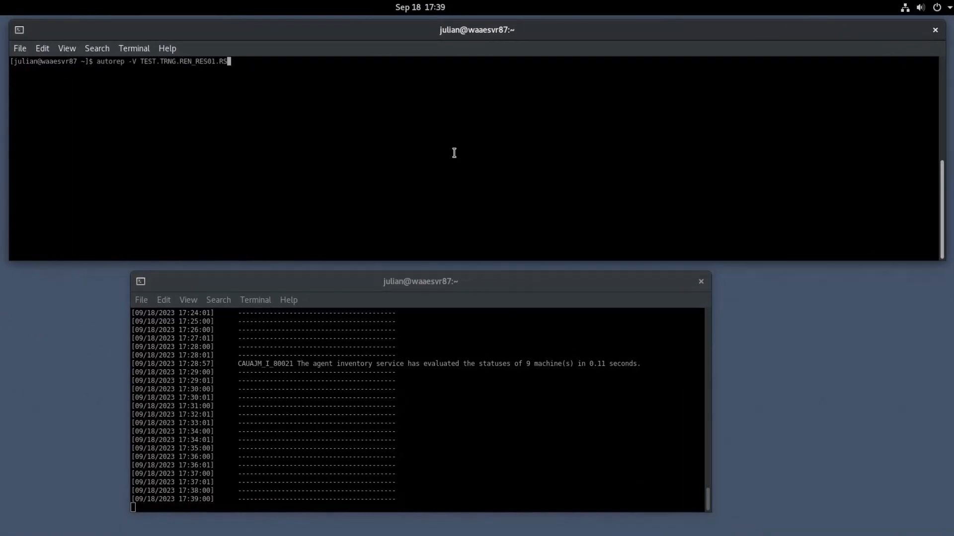
{"action": "key", "text": "Return"}
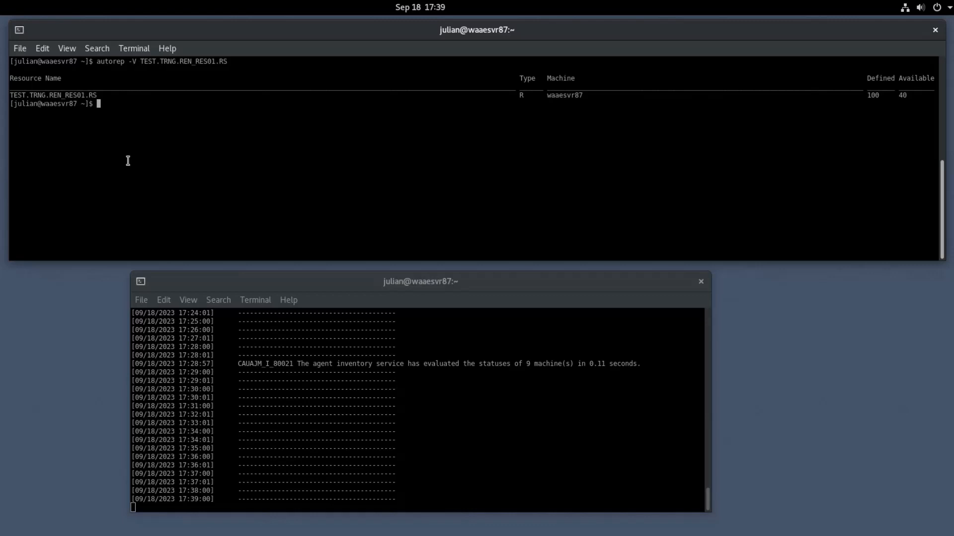
Step: Send a RELEASE_RESOURCE event for job TEST.TRNG.CMD_RES_R03.CD via sendevent
{"action": "type", "text": "sendevent -E RELEASE_RESOURCE -J TEST.TRNG.CMD_RES_R03.CD"}
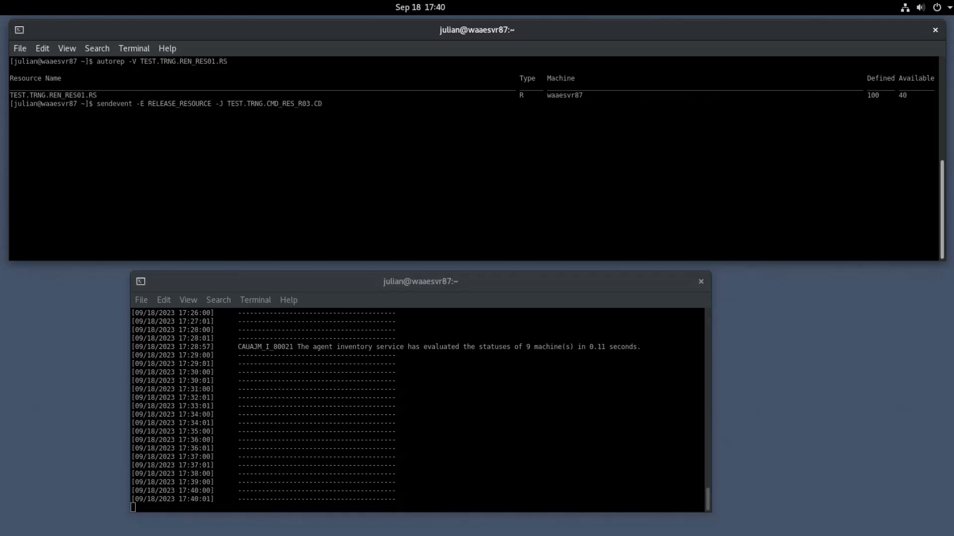
{"action": "key", "text": "Return"}
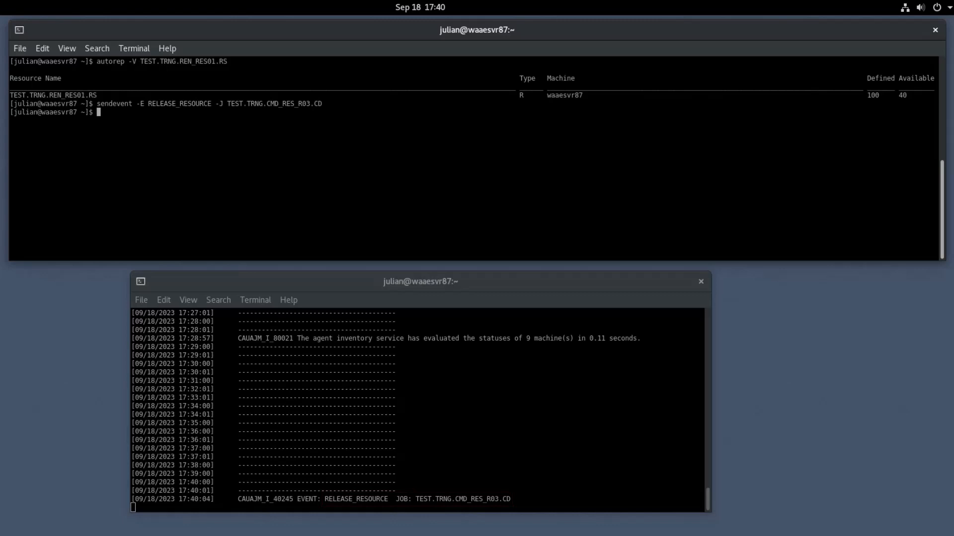
Step: Rerun autorep -V on TEST.TRNG.REN_RES01.RS, confirming all 100 of 100 units available
{"action": "type", "text": "autorep -V TEST.TRNG.REN_RES01.RS"}
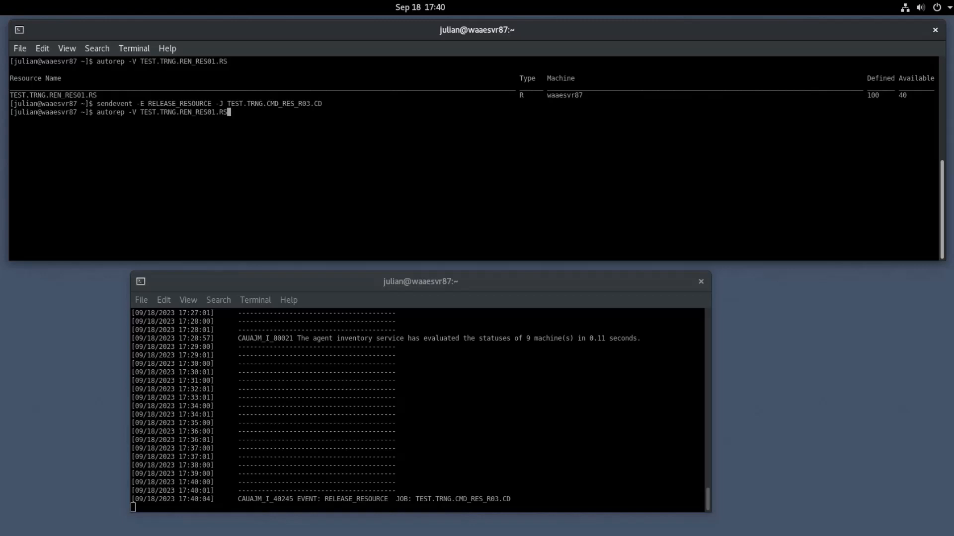
{"action": "key", "text": "Return"}
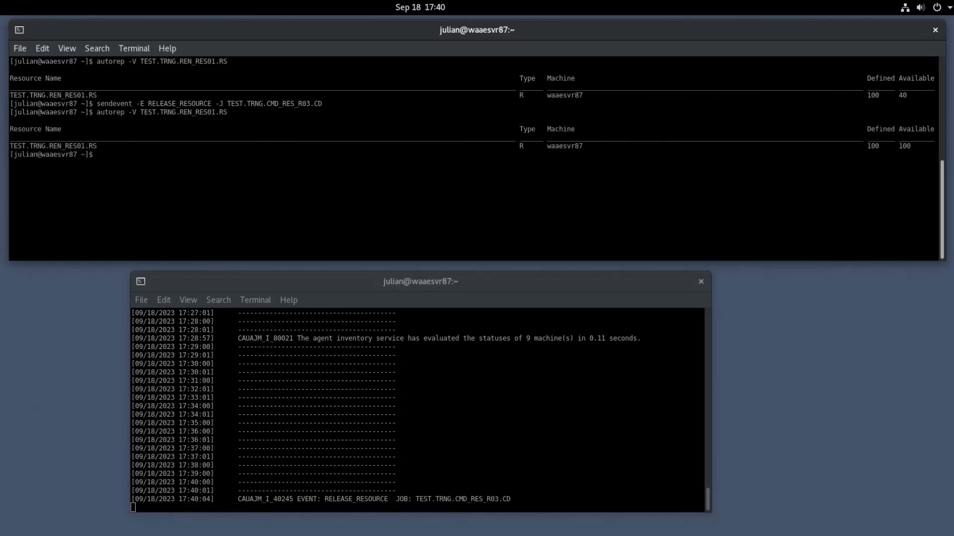